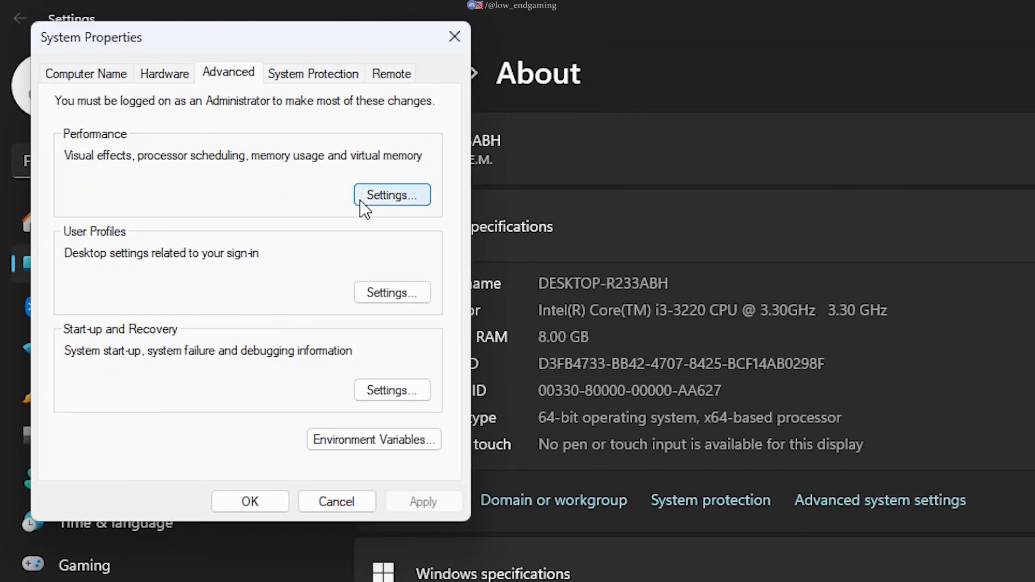
# Adjust visual effects for best performance, keeping only Smooth edges of screen fonts, and apply.
pyautogui.click(391, 195)
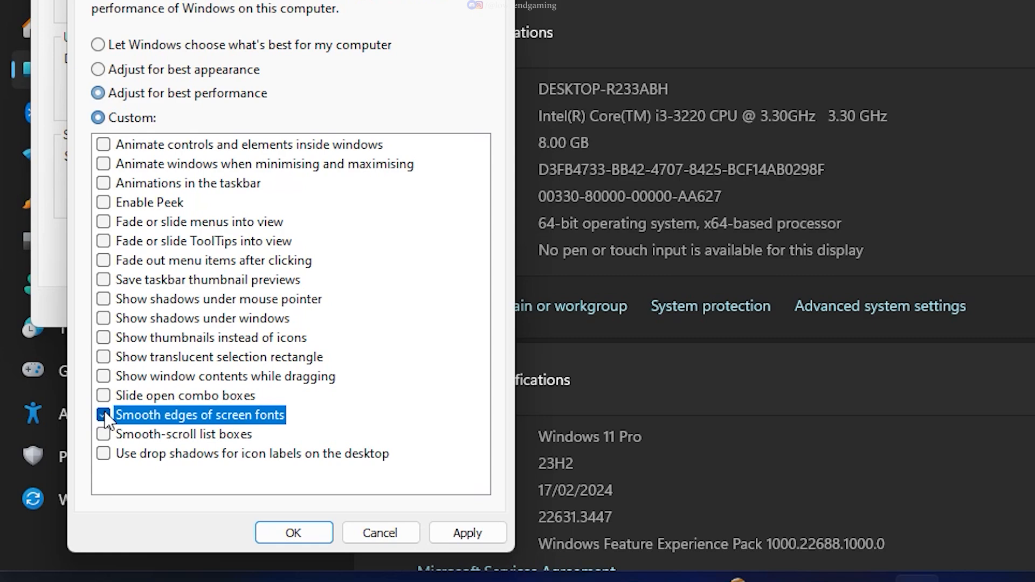
pyautogui.click(293, 532)
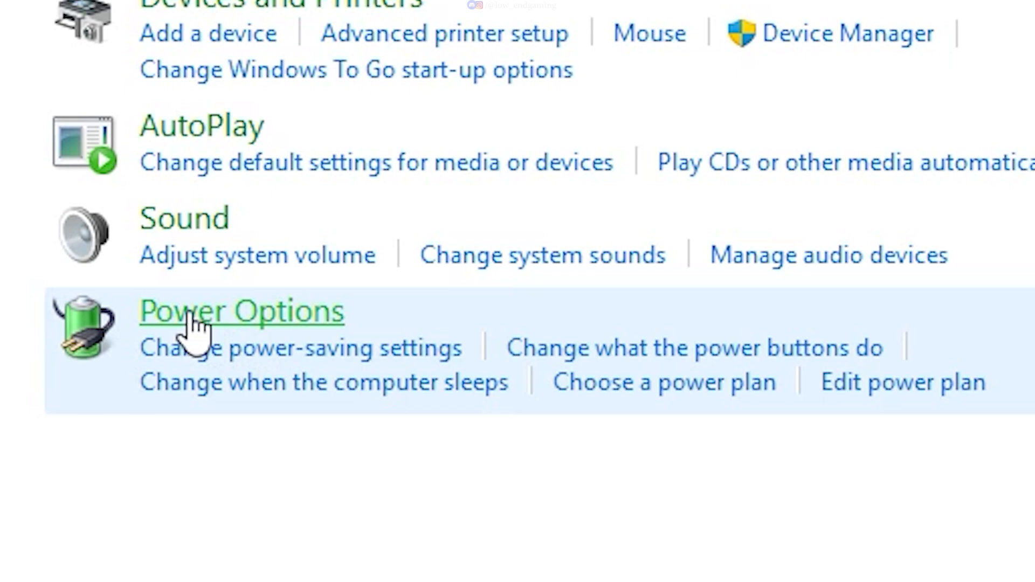
# Make High performance the active power plan in Power Options and close the settings windows.
pyautogui.click(240, 311)
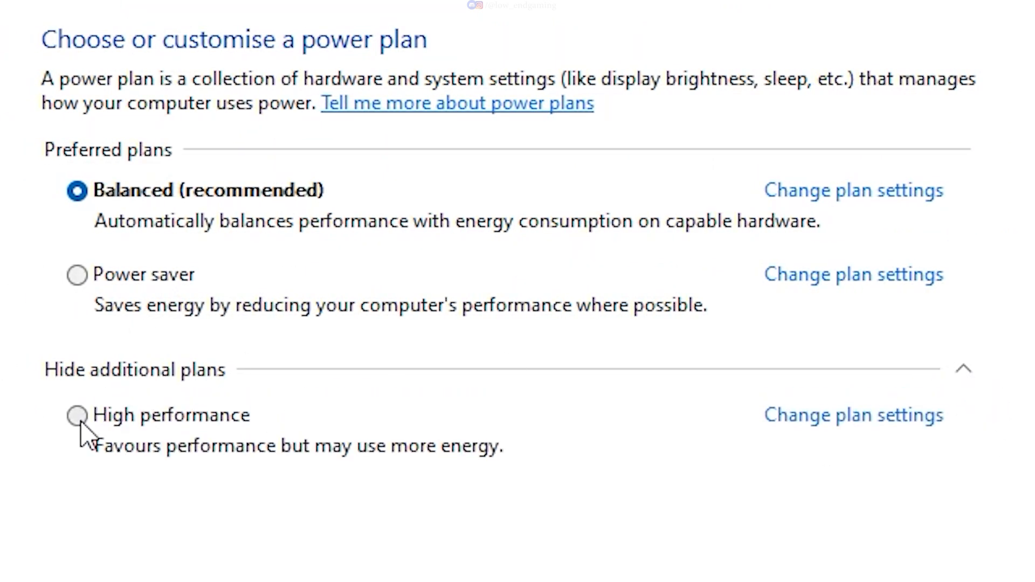
pyautogui.click(852, 414)
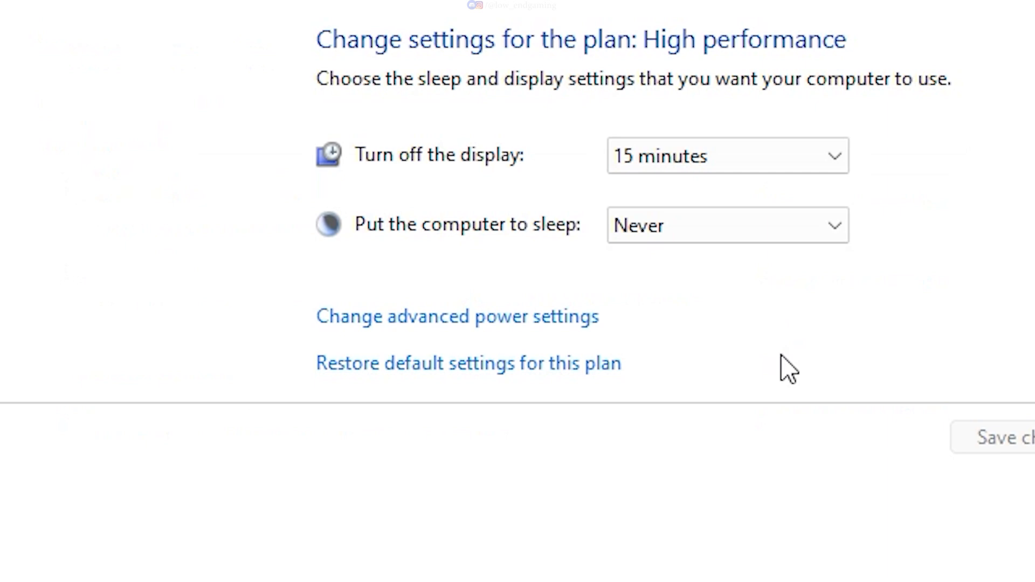
pyautogui.click(457, 316)
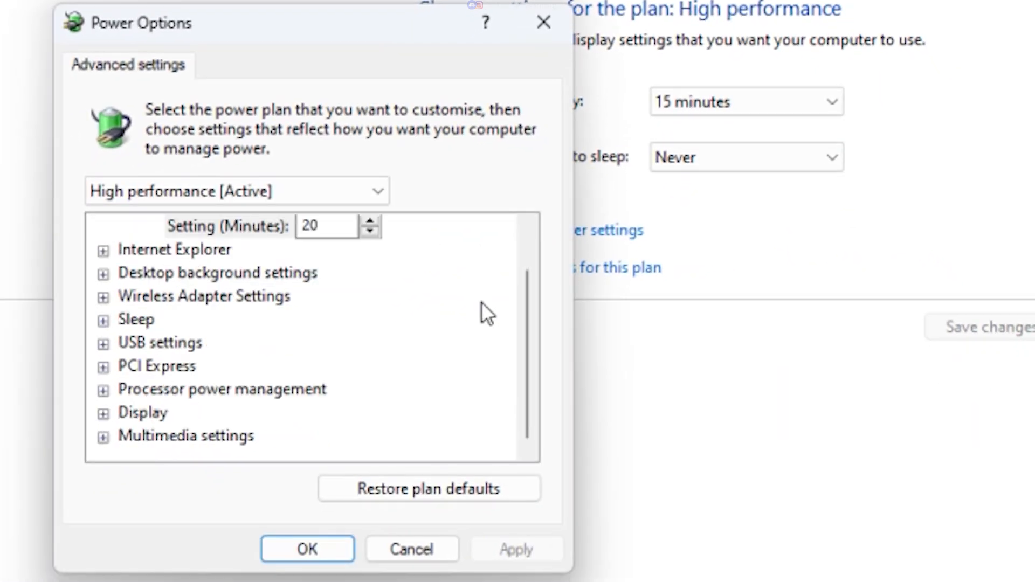
pyautogui.moveTo(100, 410)
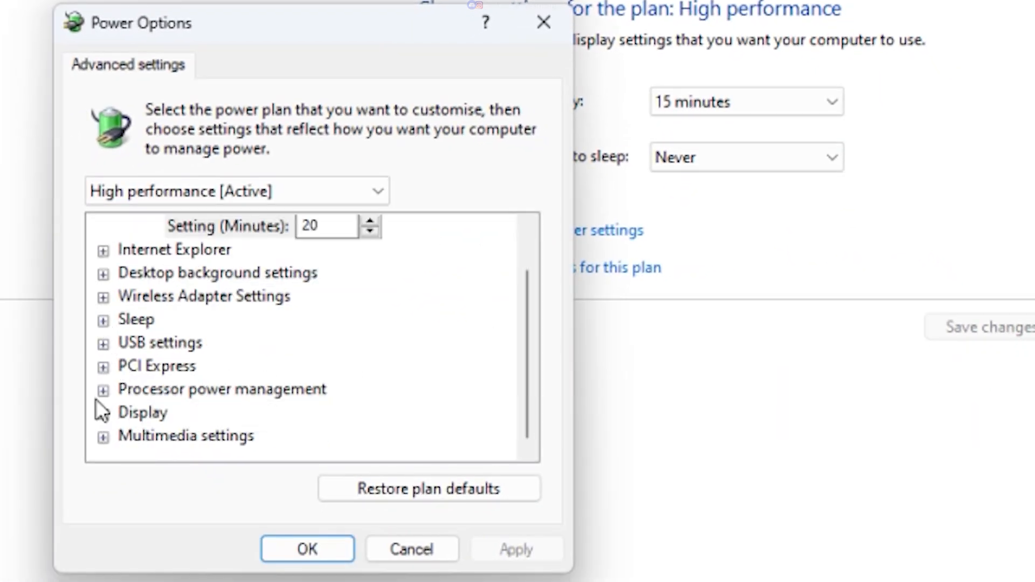
pyautogui.click(104, 389)
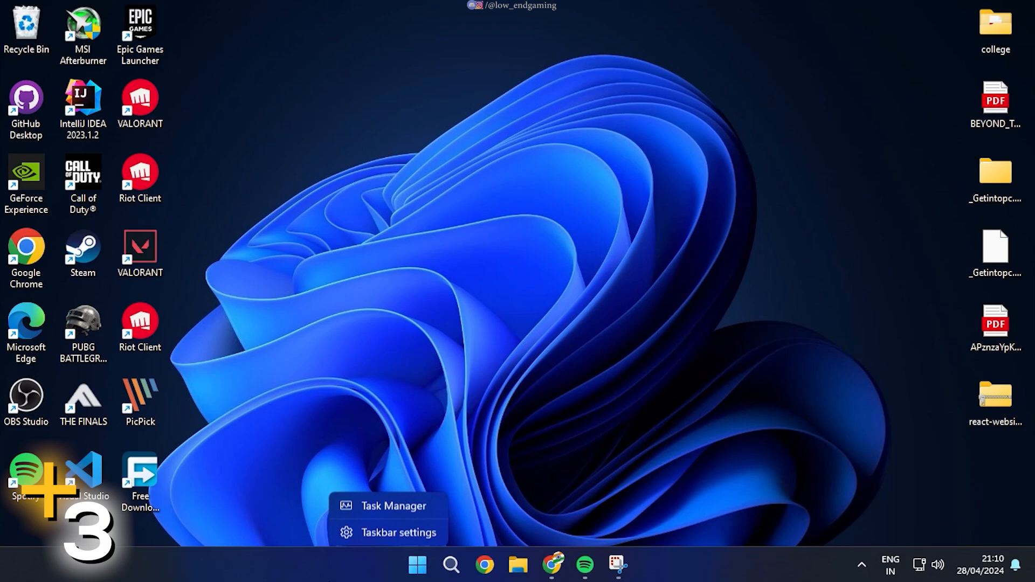
# Stop the Windows Search service and set its startup type to Disabled.
pyautogui.click(394, 504)
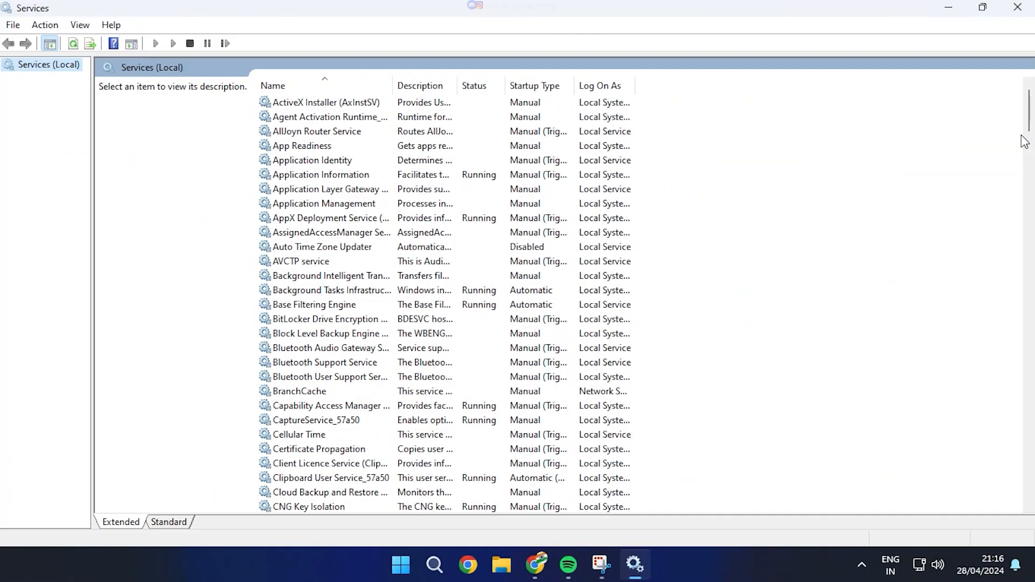
pyautogui.scroll(-3)
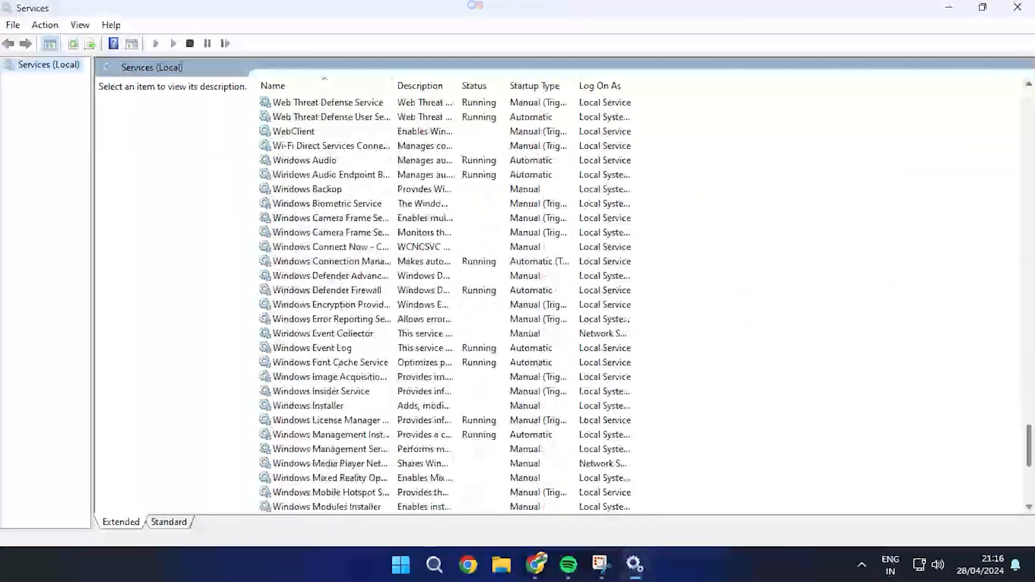
pyautogui.scroll(-3)
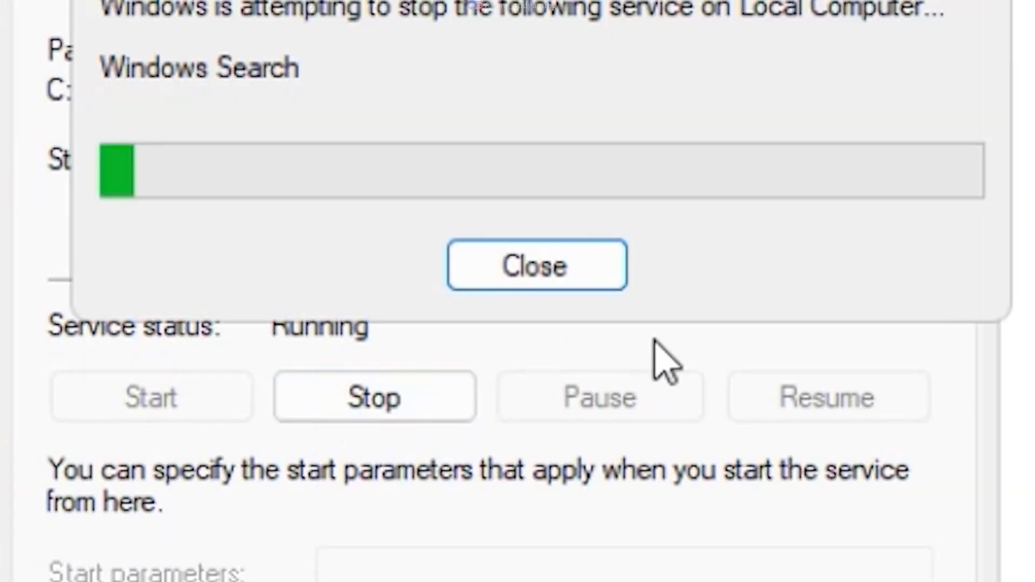
pyautogui.click(600, 162)
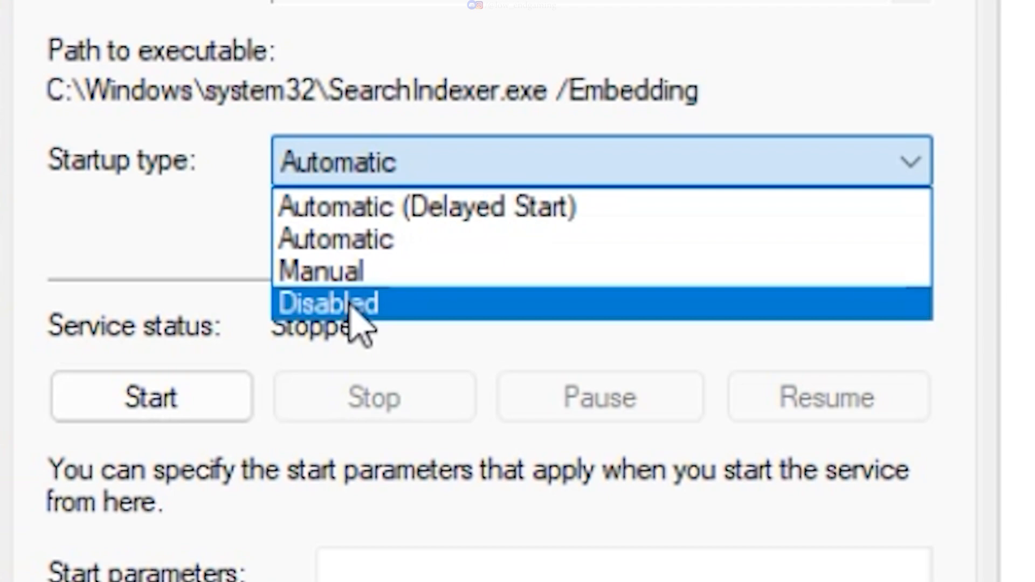
pyautogui.click(327, 304)
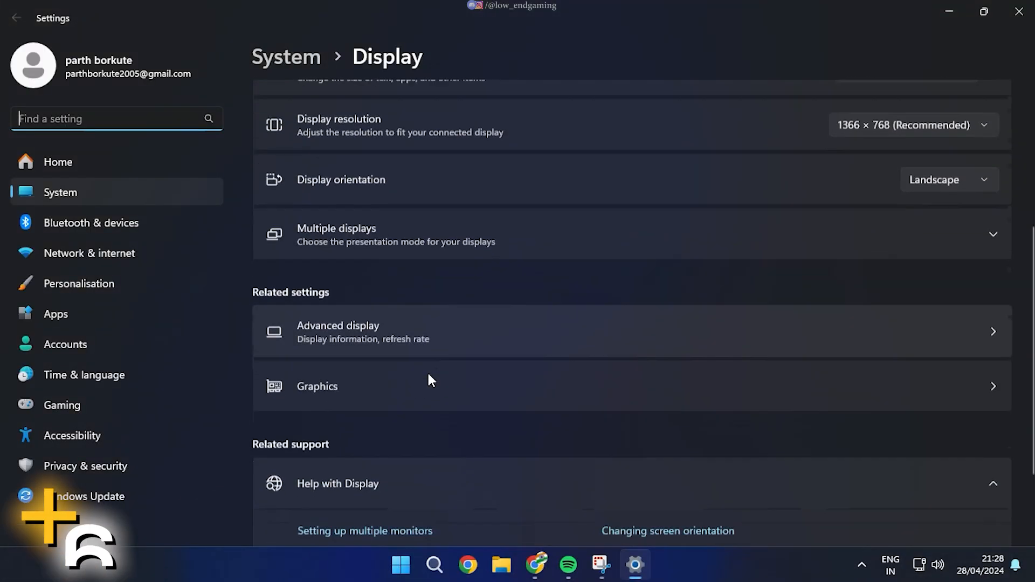
# Set VALORANT's graphics preference to High performance on the NVIDIA GeForce GT 1030.
pyautogui.click(317, 386)
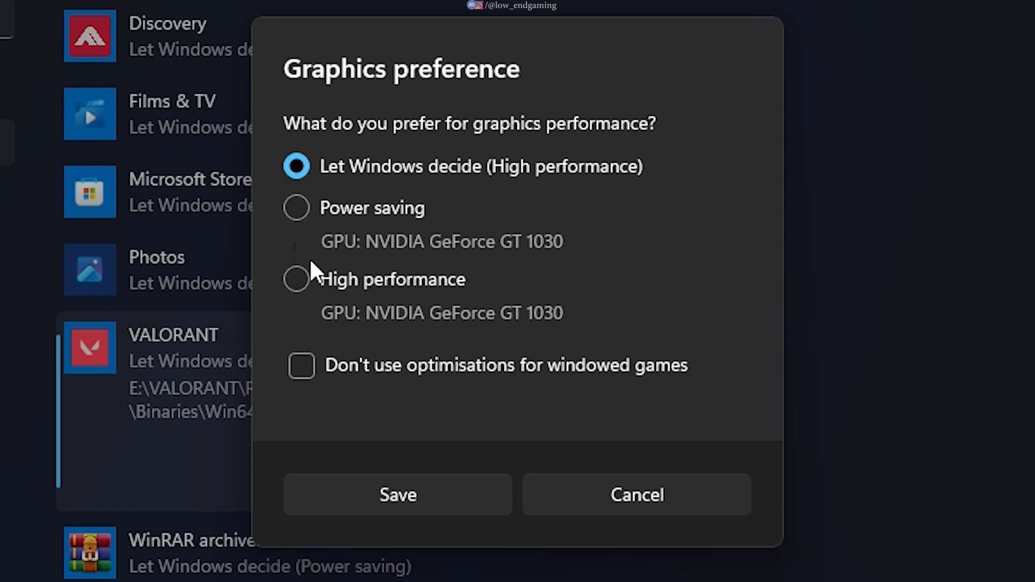
pyautogui.click(295, 279)
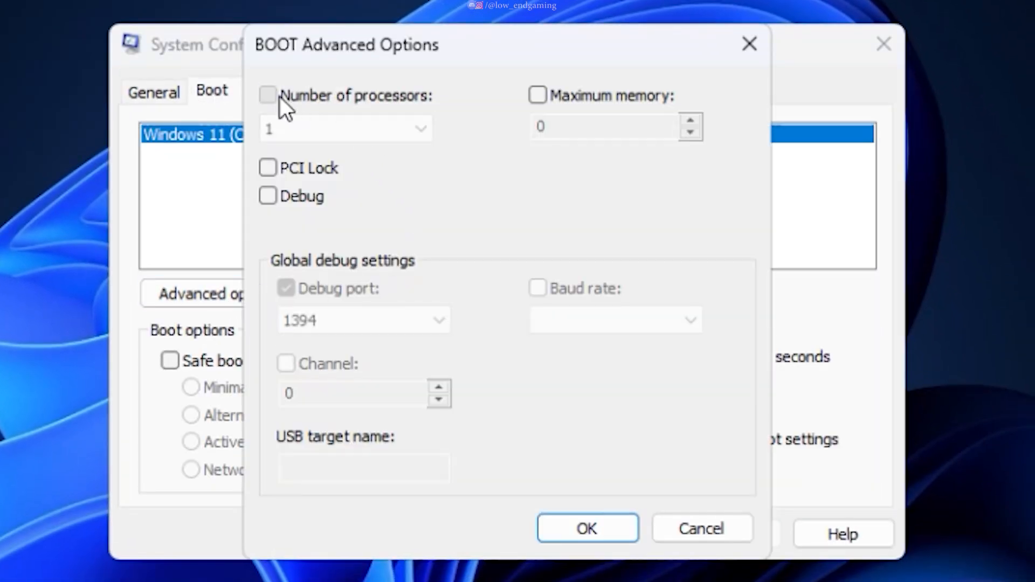
# Limit boot to 4 processors in System Configuration's advanced boot options.
pyautogui.click(269, 96)
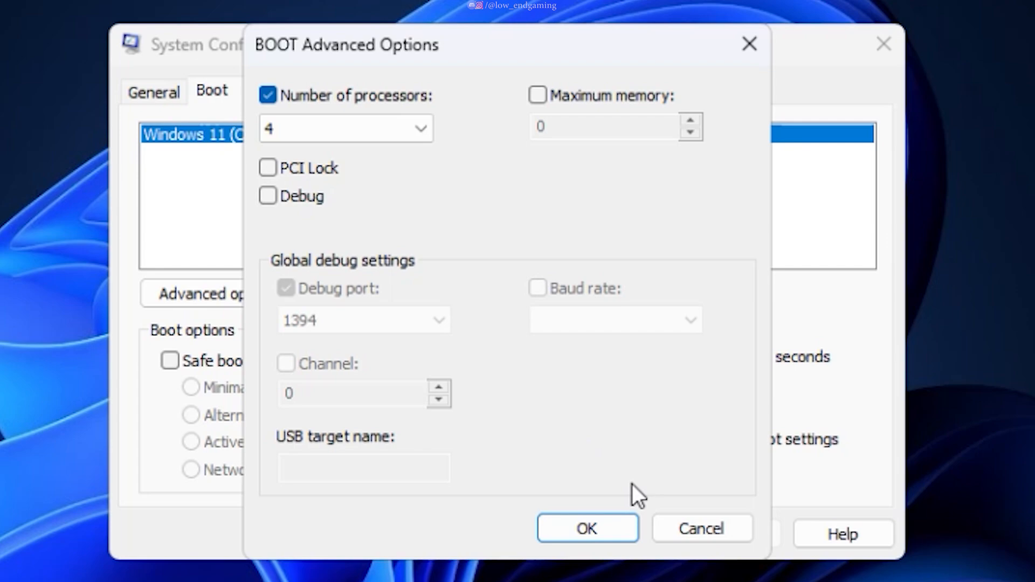
pyautogui.click(586, 528)
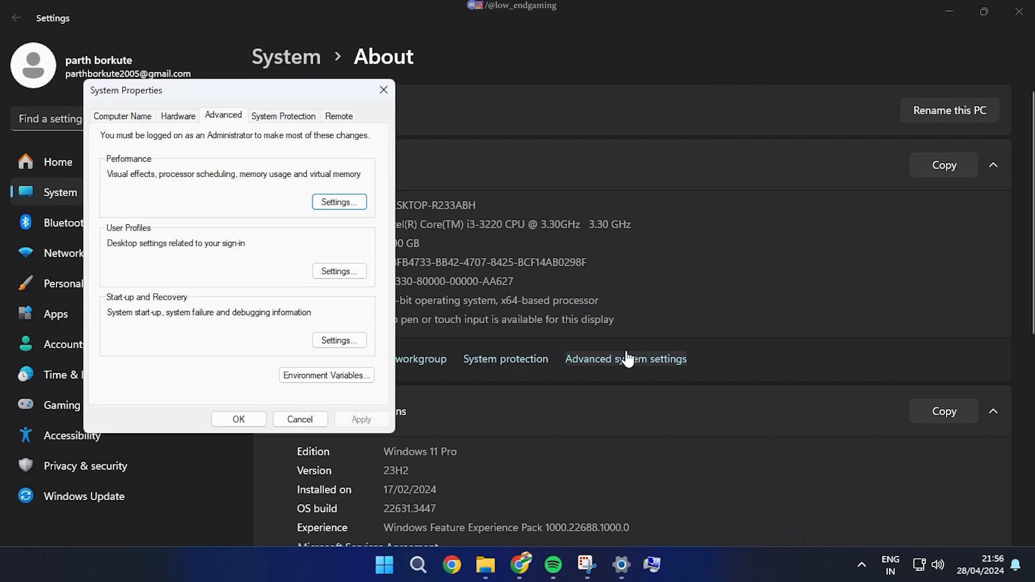
# Give drive C: a custom paging file with 16384 MB initial and maximum size.
pyautogui.click(338, 201)
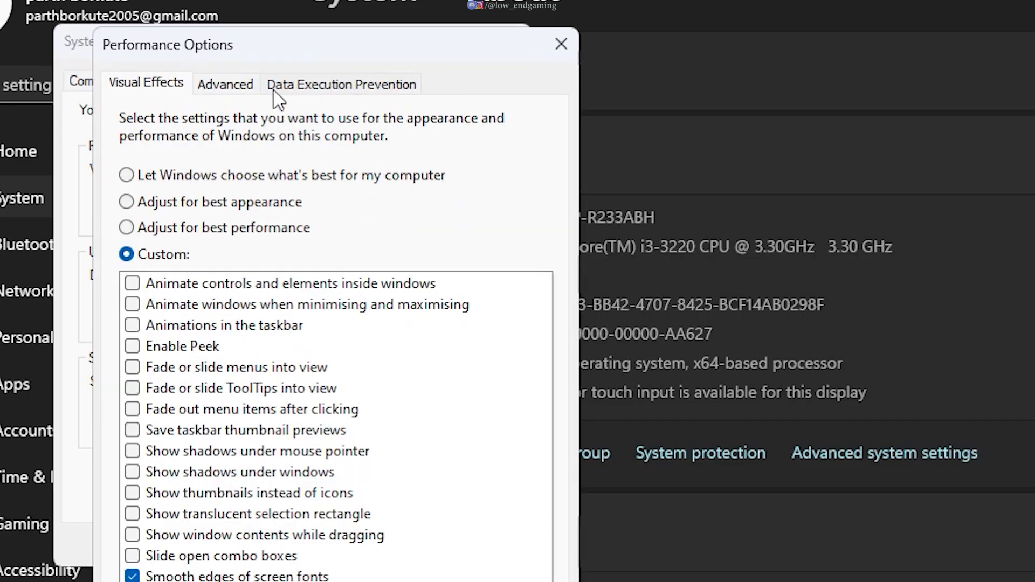
pyautogui.click(224, 84)
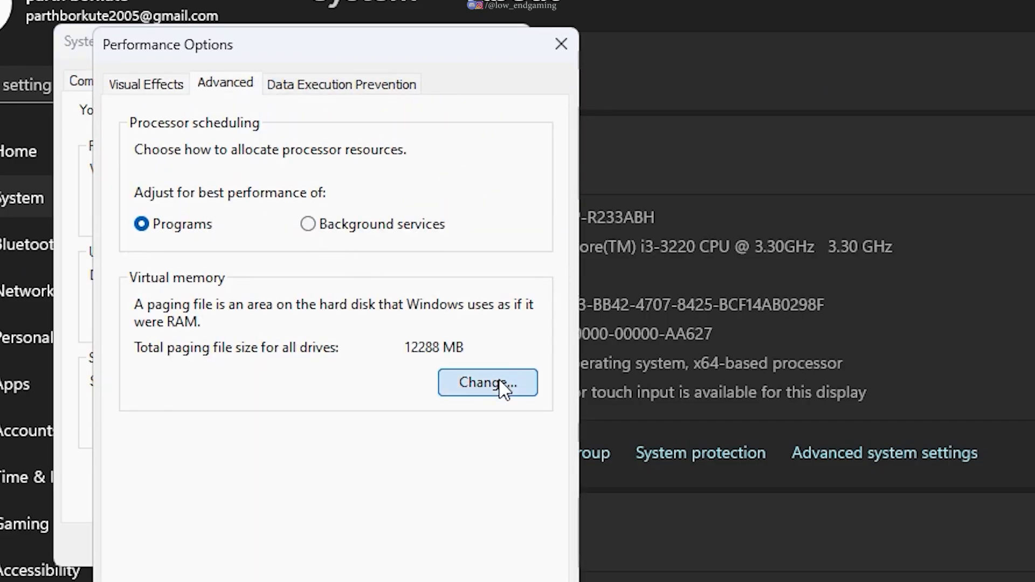
pyautogui.click(487, 382)
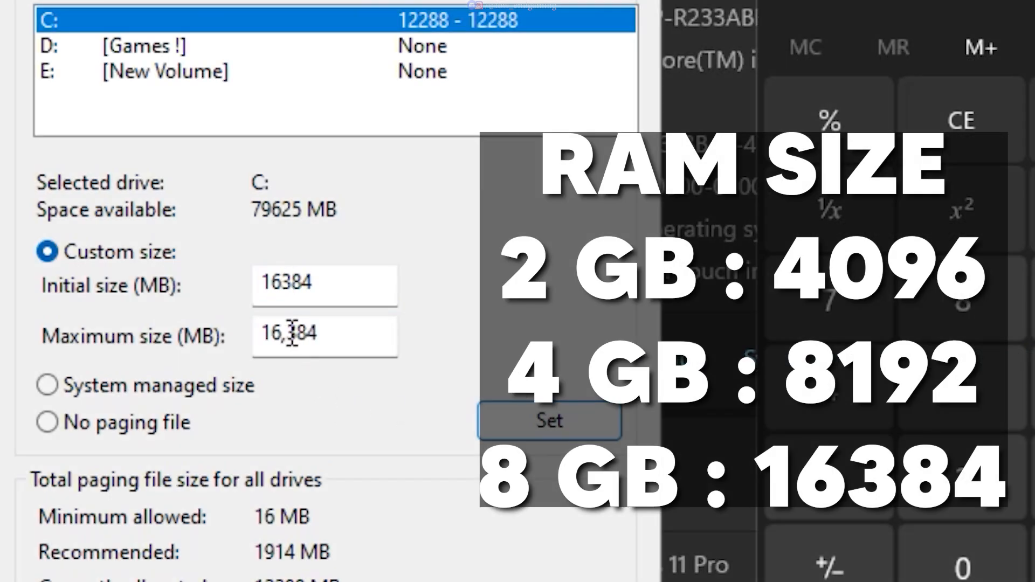
pyautogui.click(549, 420)
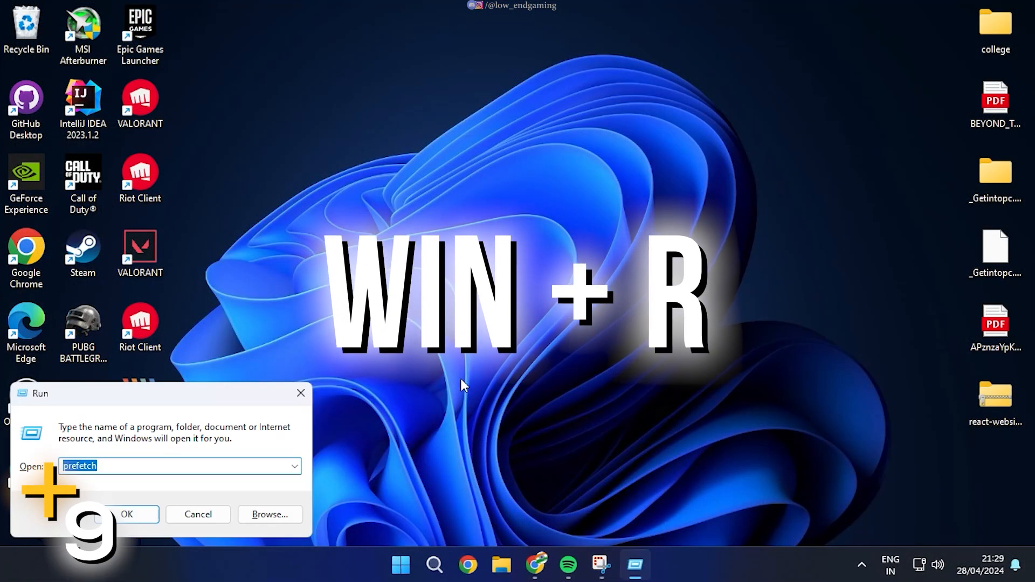
# Clear all files from the user Temp, Prefetch and Windows Temp folders via Run.
pyautogui.write('%')
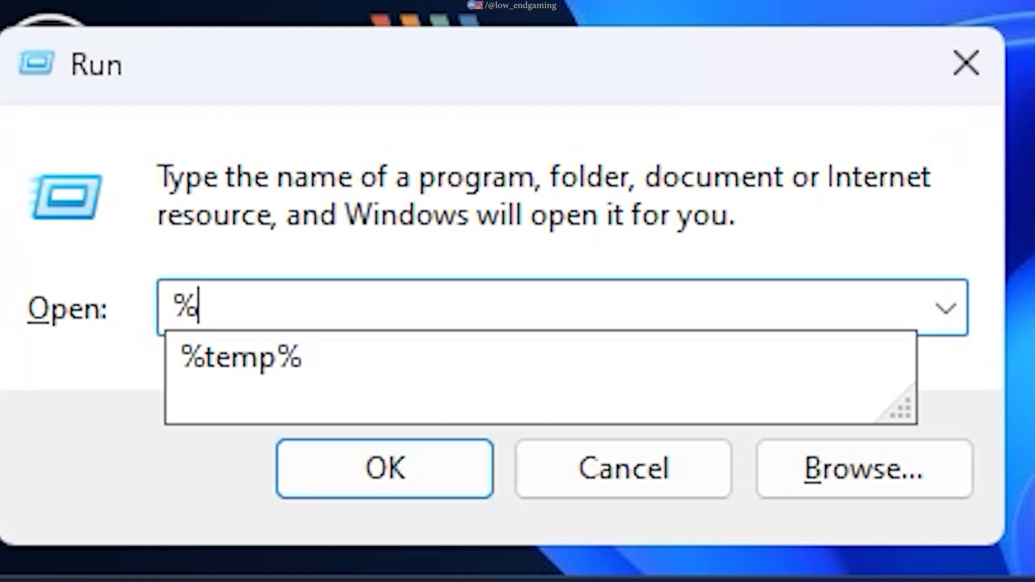
pyautogui.click(384, 469)
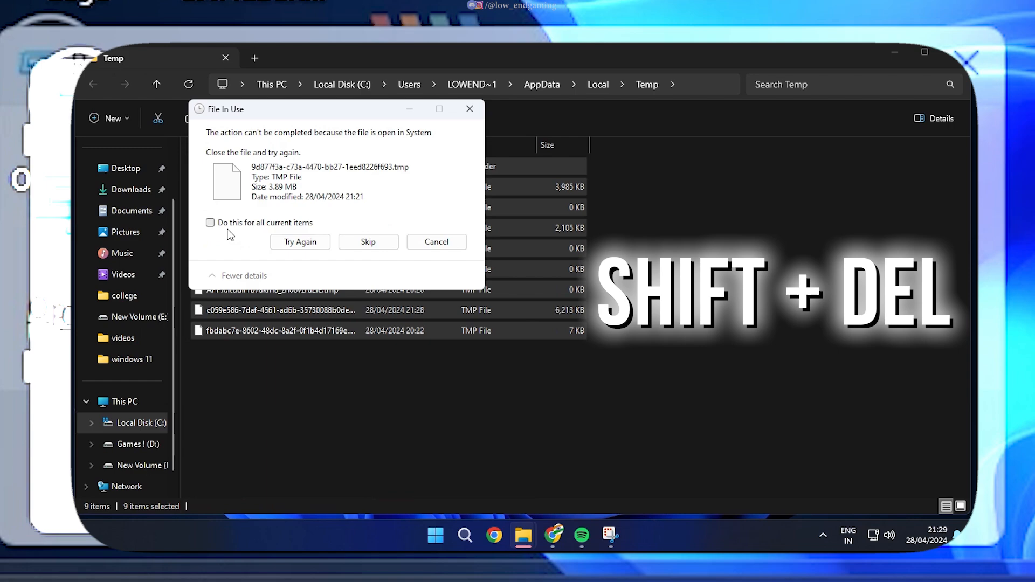
pyautogui.write('prefet')
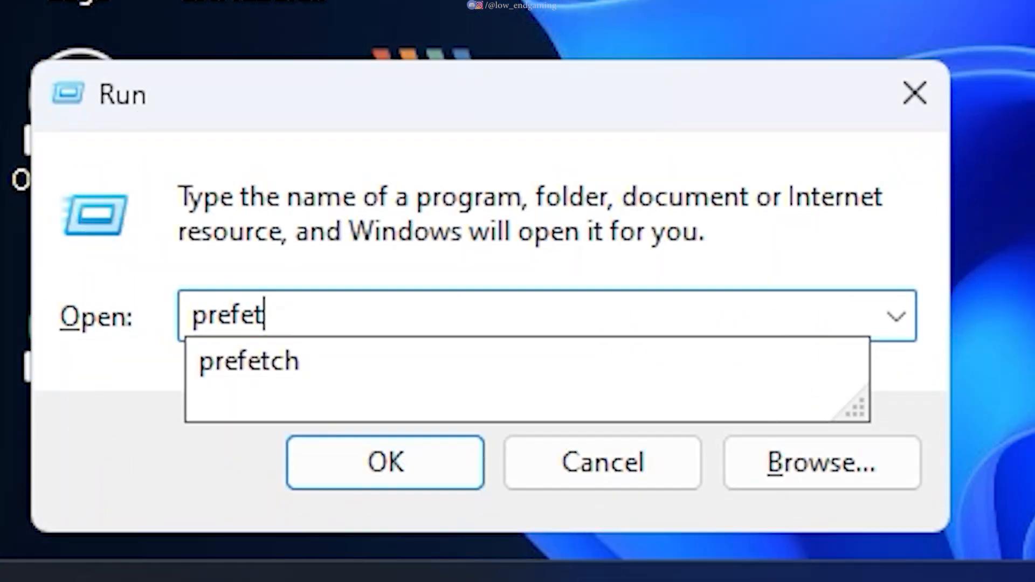
pyautogui.click(385, 462)
pyautogui.write('temp')
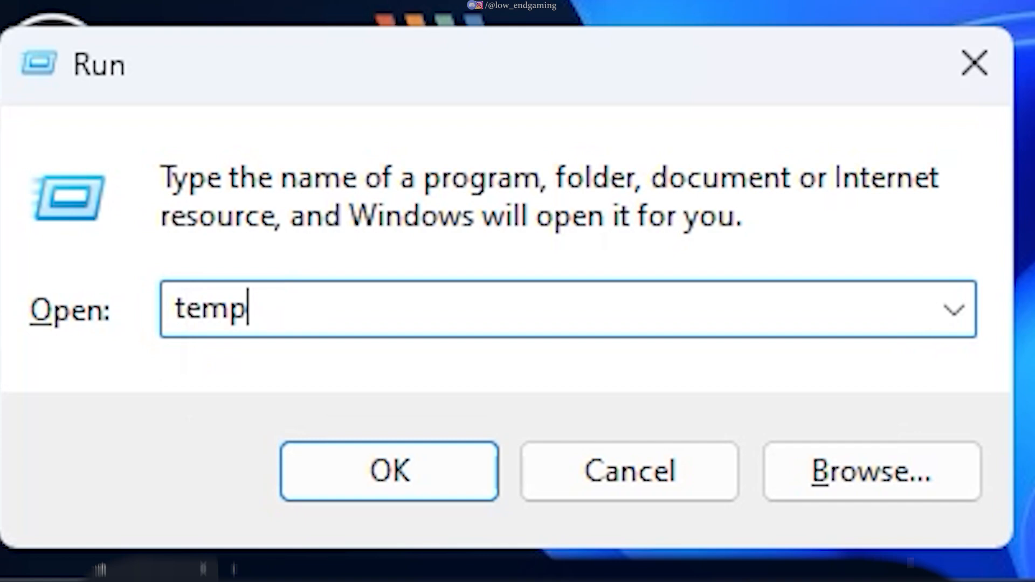
pyautogui.click(389, 471)
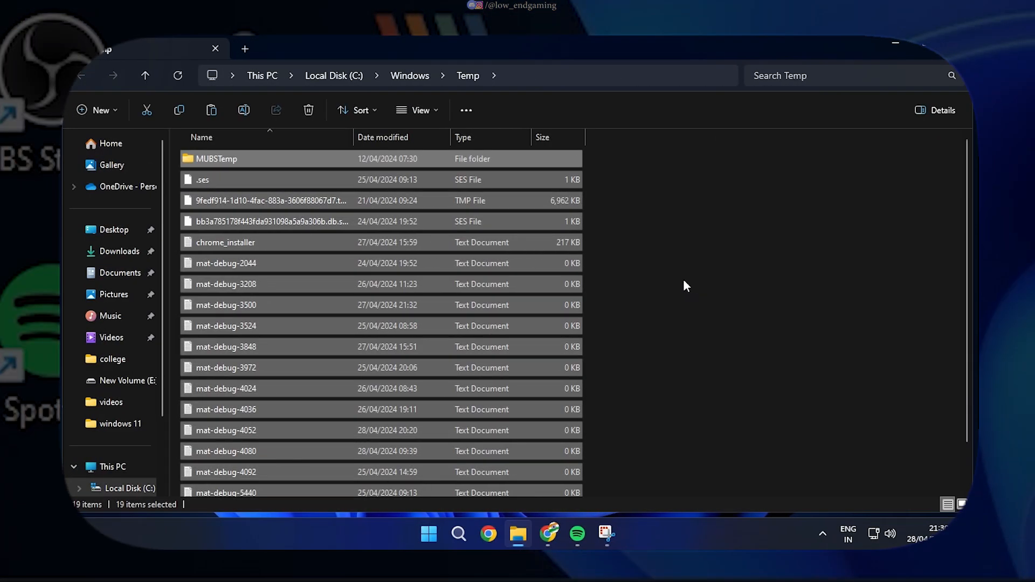
pyautogui.click(307, 110)
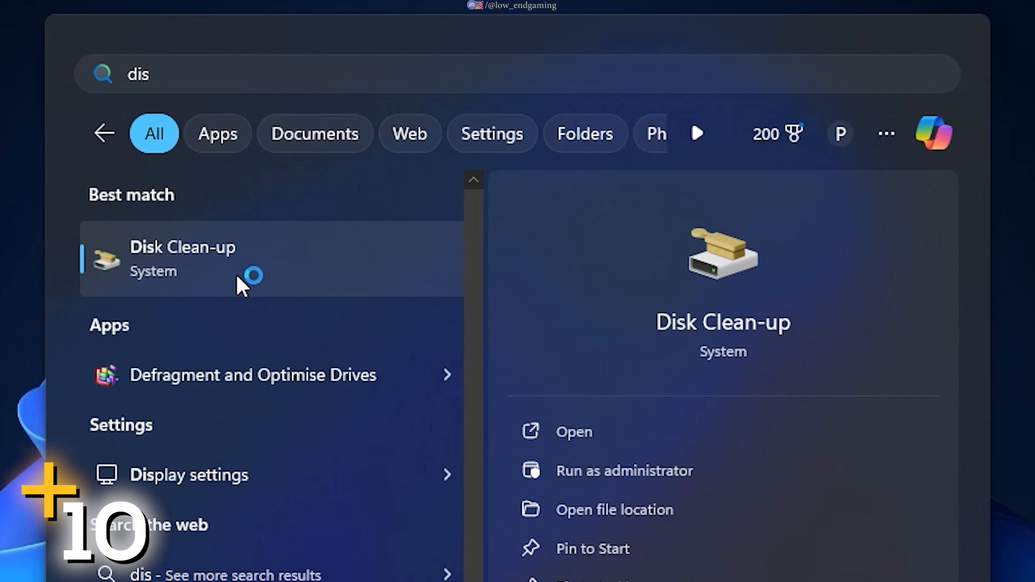
# Run Disk Clean-up on drive C: with every category ticked, about 5.59 GB.
pyautogui.click(182, 247)
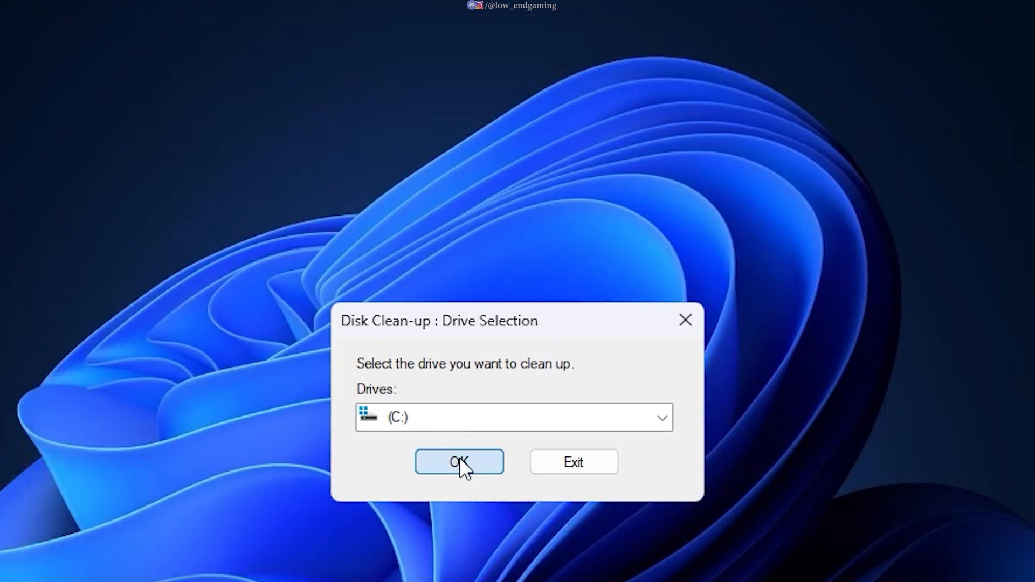
pyautogui.click(459, 461)
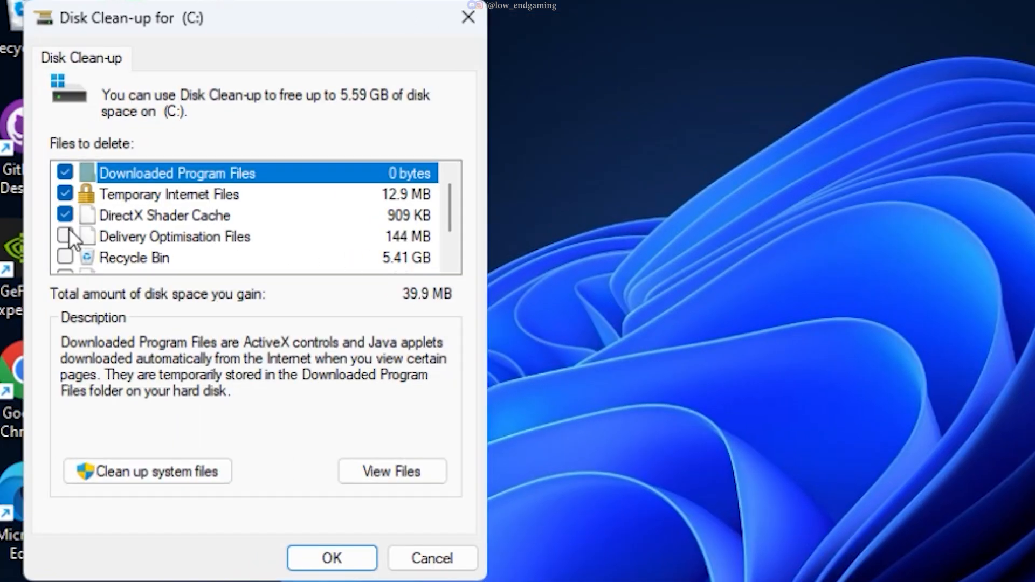
pyautogui.click(64, 236)
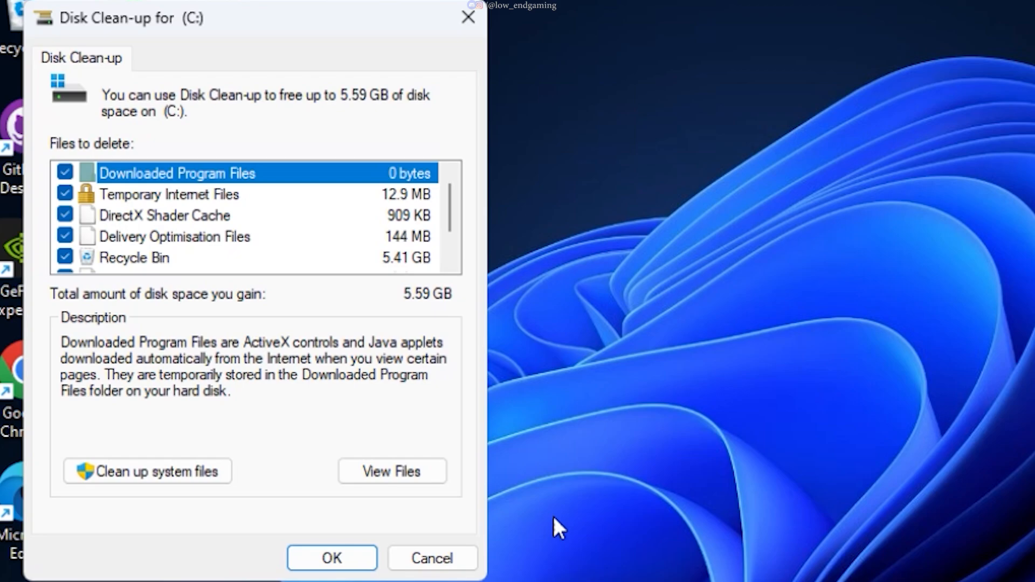
pyautogui.click(331, 557)
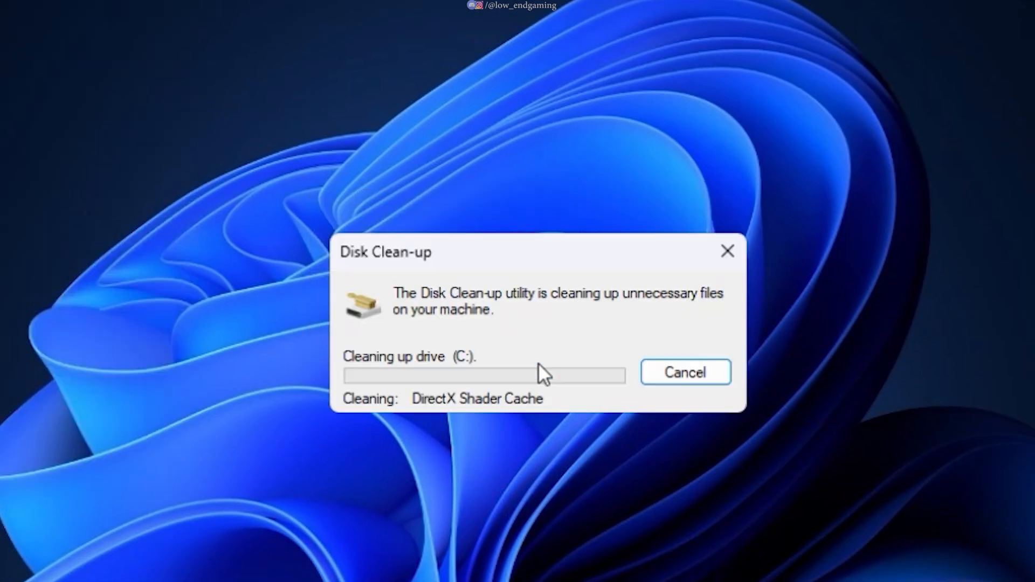